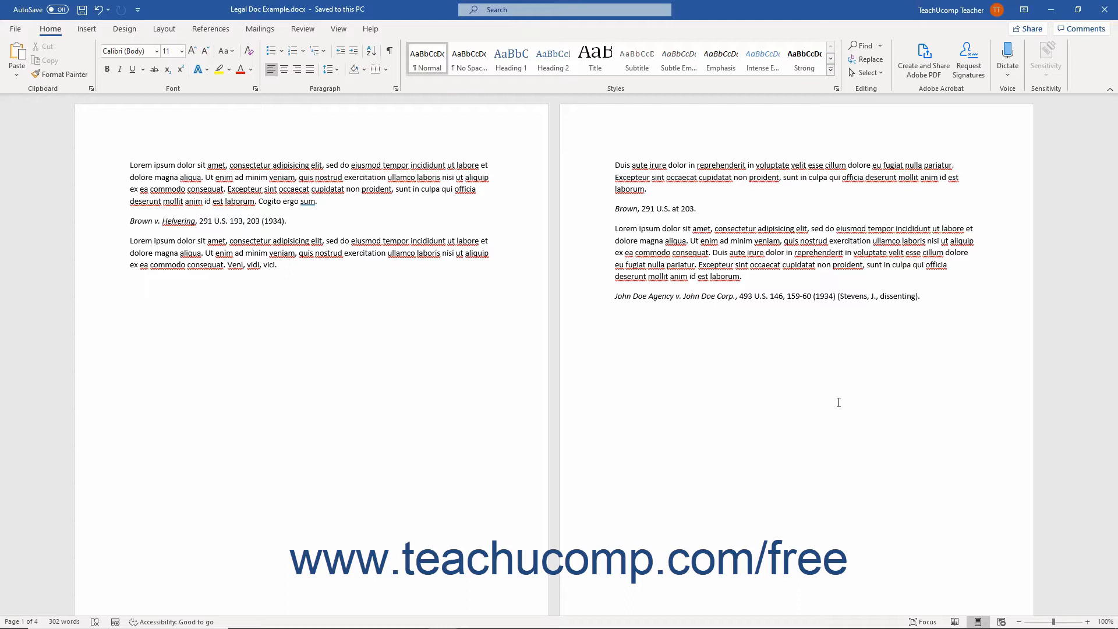
Select the Brown v. Helvering, 291 U.S. 193, 203 (1934) citation paragraph on page 1.
{"action": "left_click", "coordinate": [286, 220]}
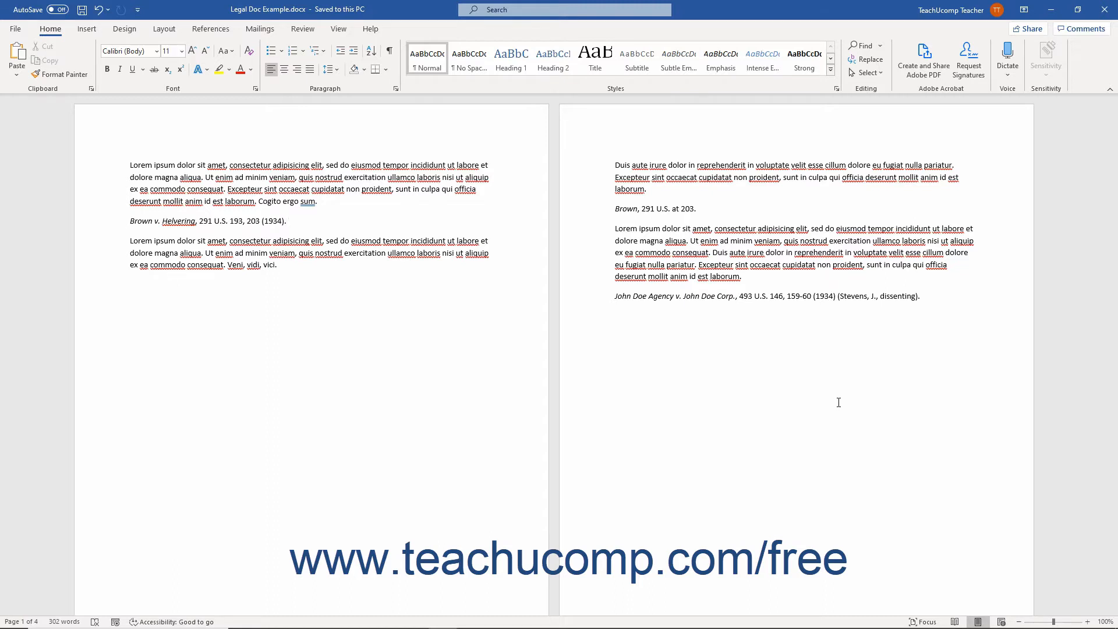
{"action": "left_click", "coordinate": [287, 221]}
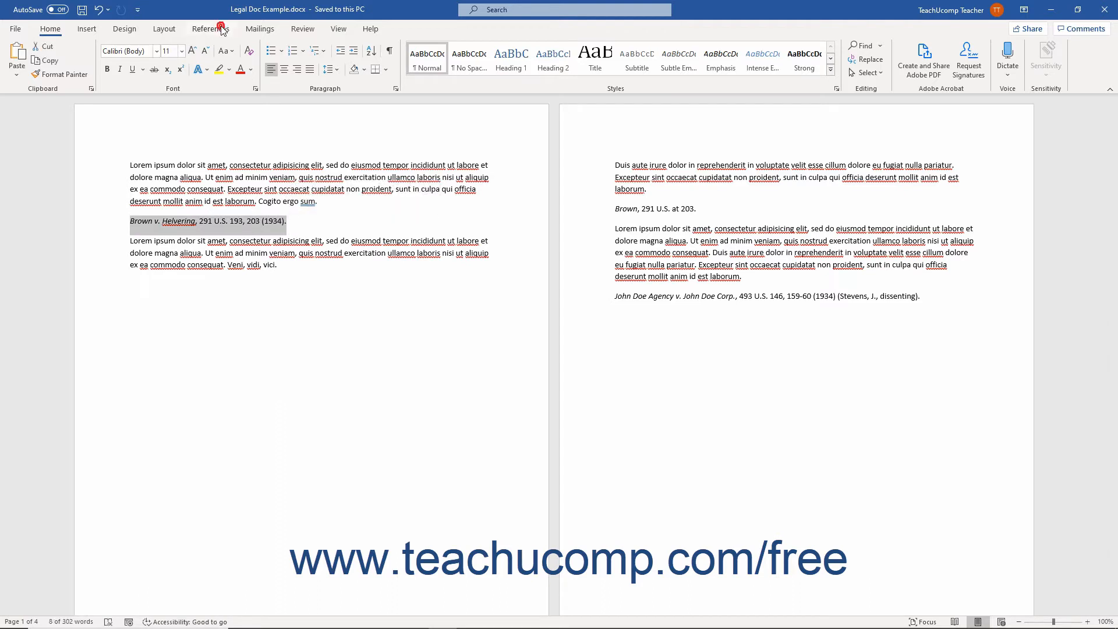
Open the Mark Citation dialog from the References tab for the Brown v. Helvering citation.
{"action": "left_click", "coordinate": [211, 28]}
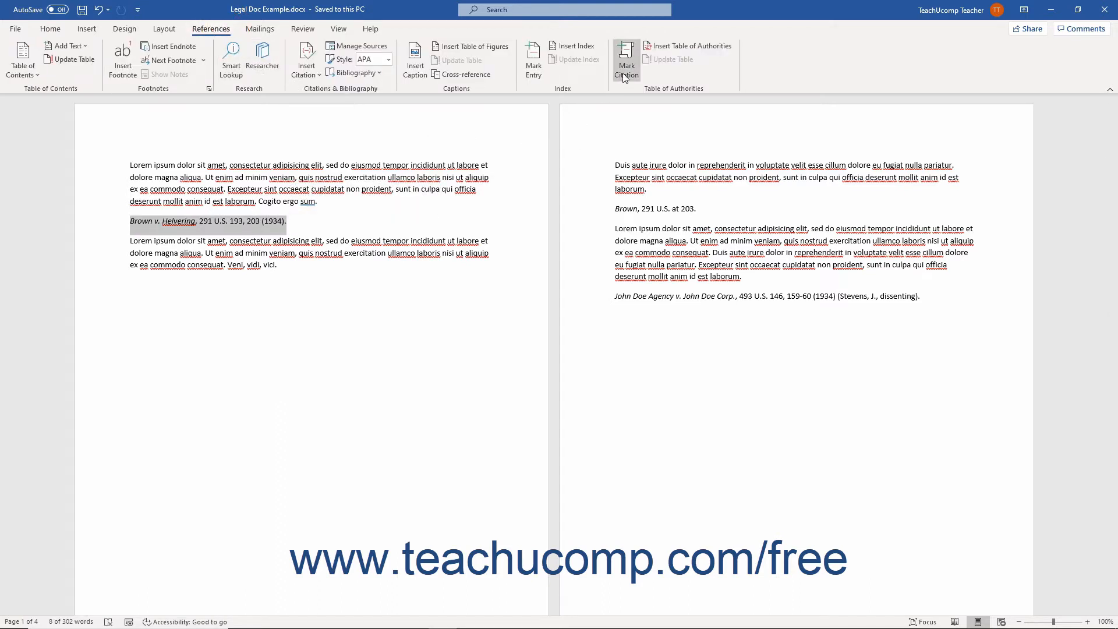
{"action": "mouse_move", "coordinate": [626, 60]}
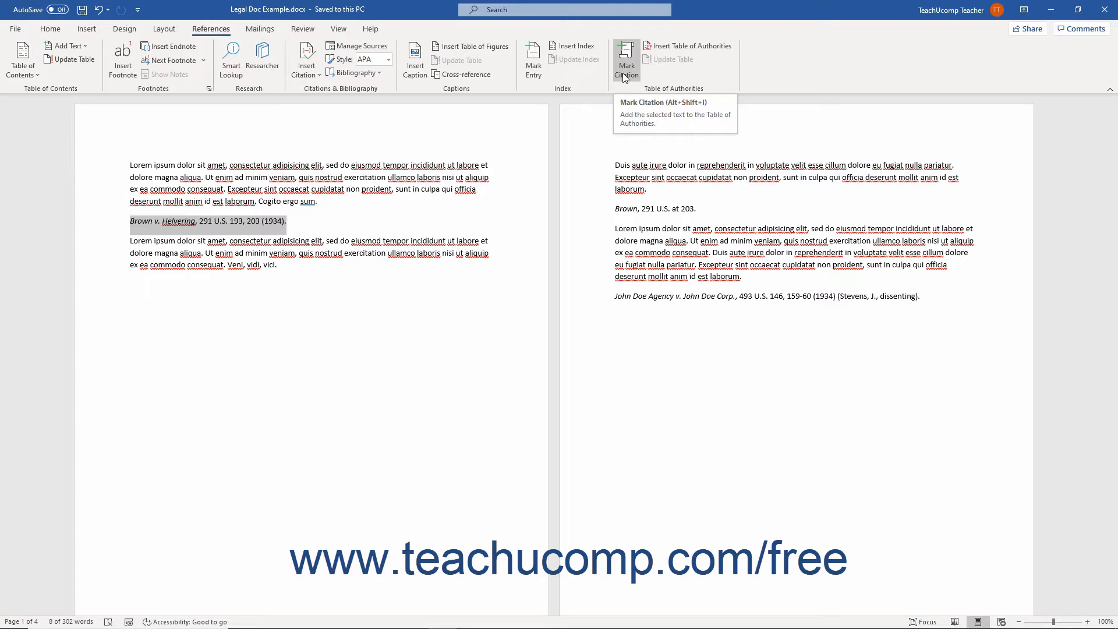
{"action": "left_click", "coordinate": [626, 59]}
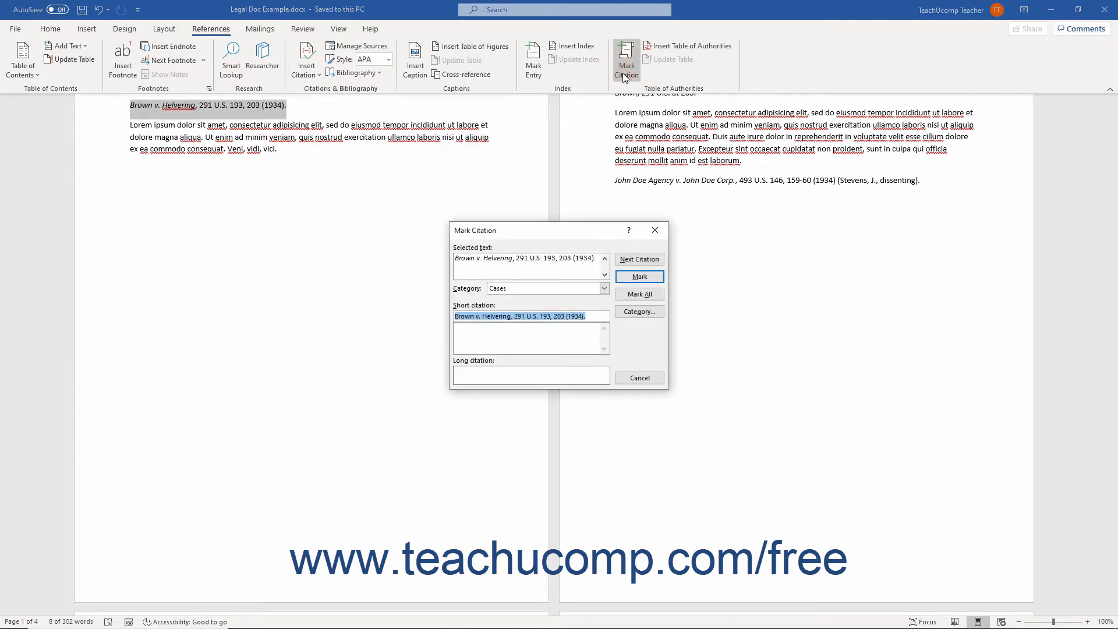
{"action": "mouse_move", "coordinate": [655, 234]}
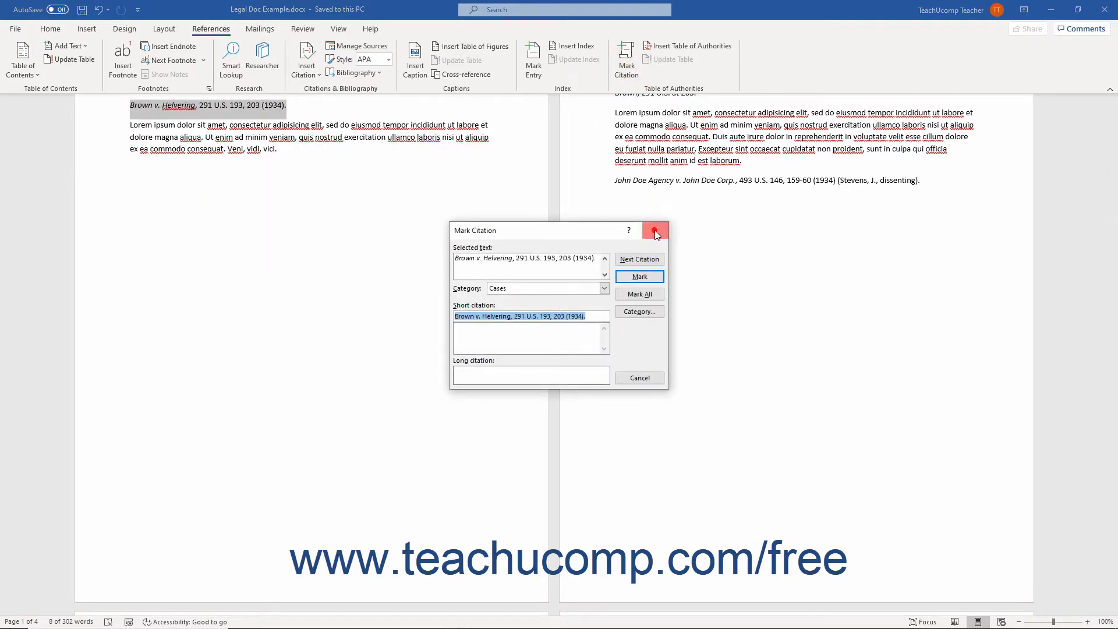
{"action": "left_click", "coordinate": [656, 232]}
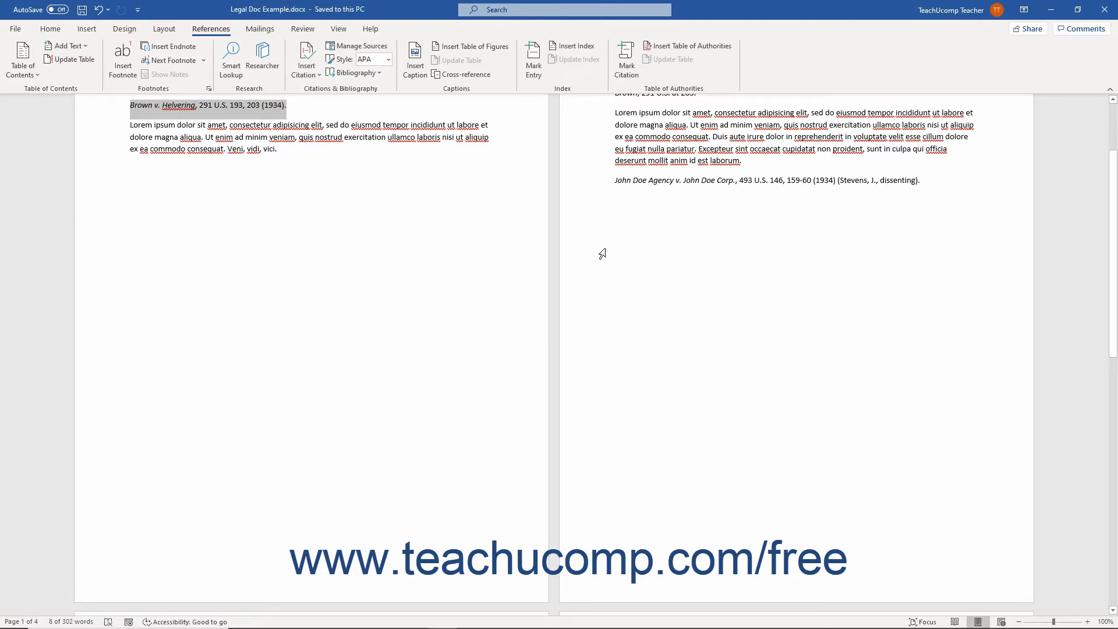
{"action": "left_click", "coordinate": [626, 59]}
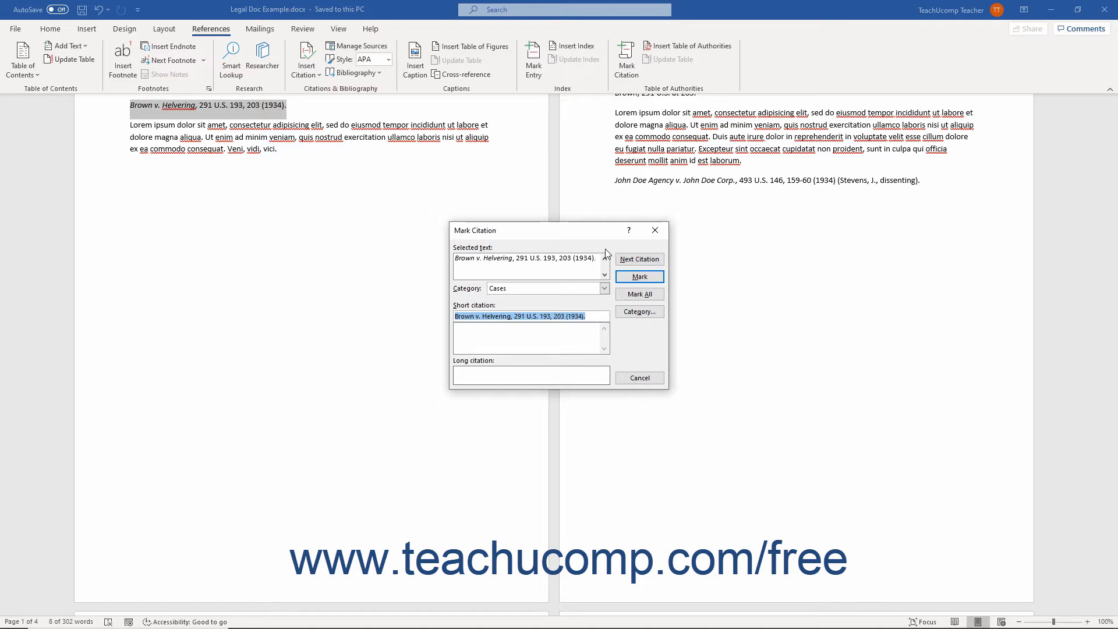
{"action": "left_click", "coordinate": [540, 261]}
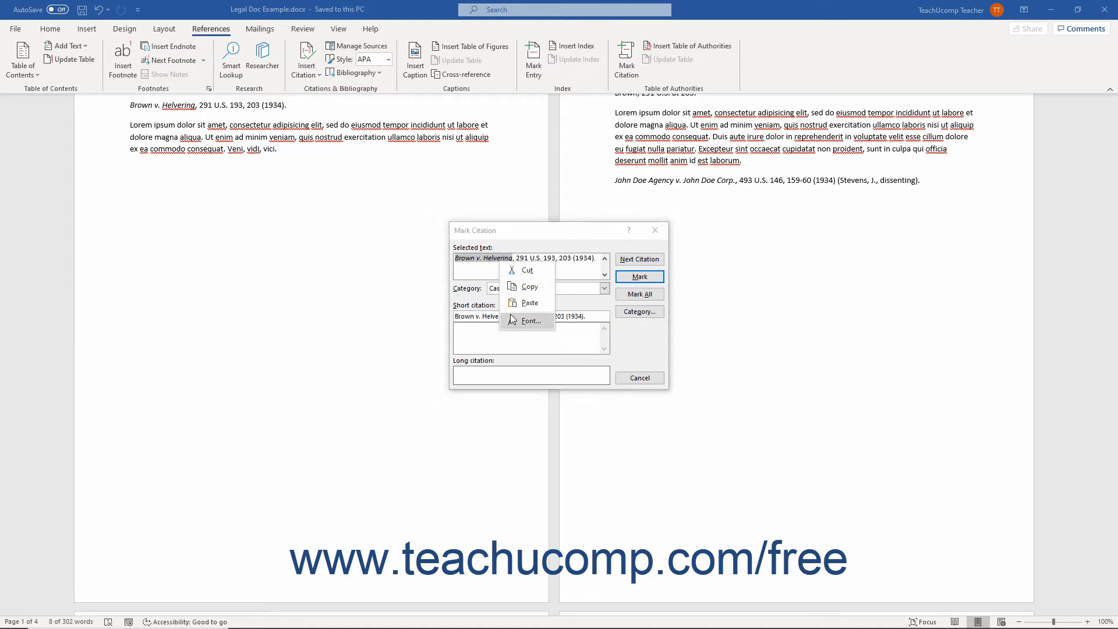
{"action": "left_click", "coordinate": [530, 320]}
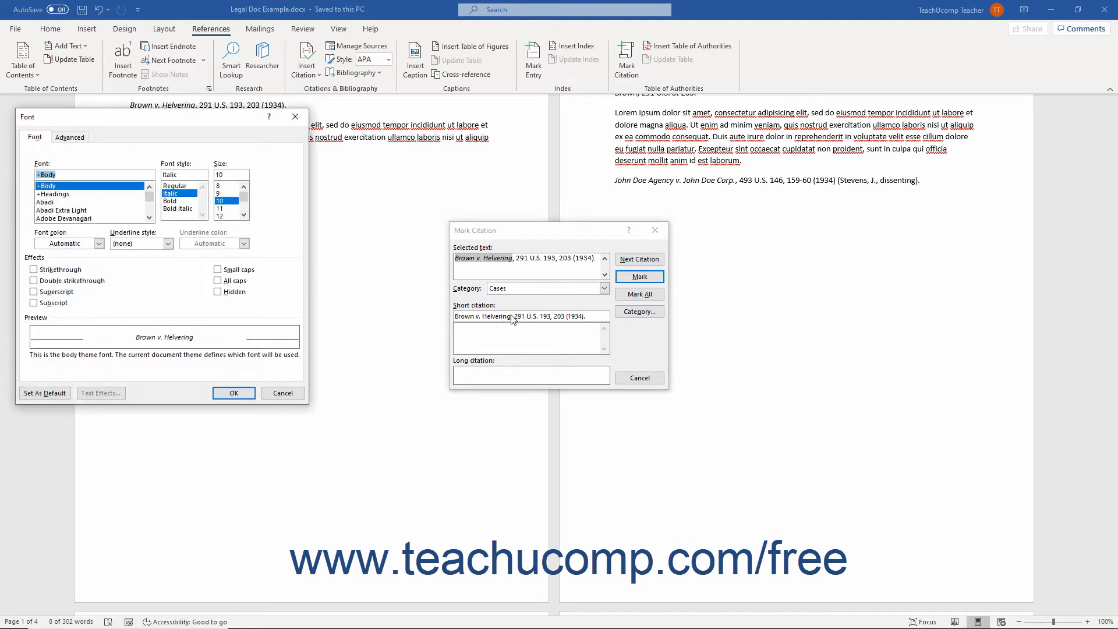
{"action": "mouse_move", "coordinate": [258, 267]}
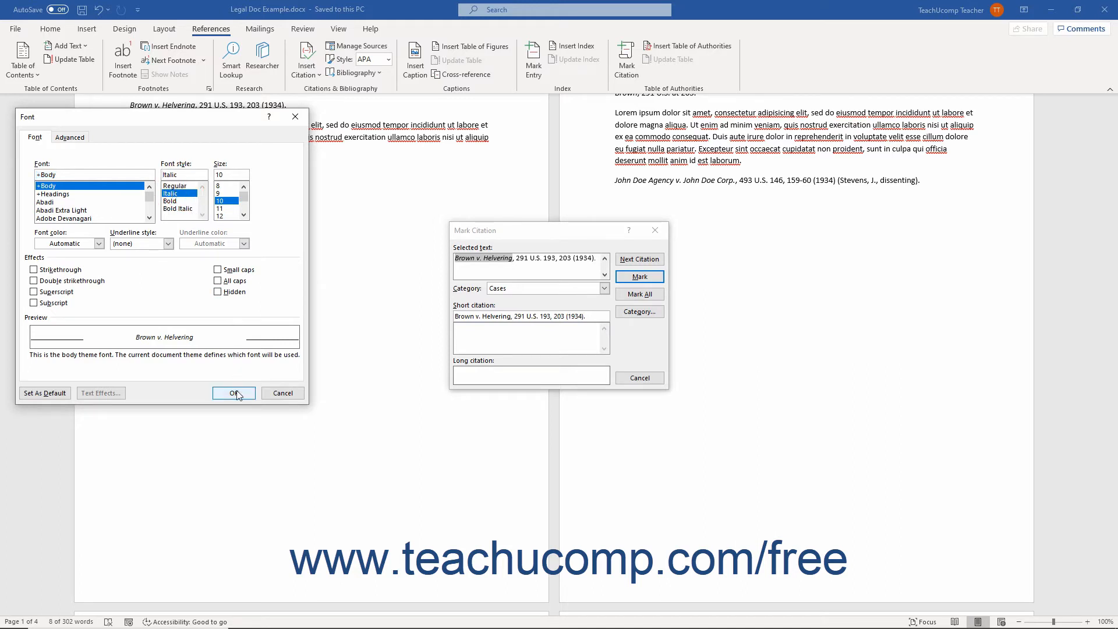
{"action": "left_click", "coordinate": [230, 394]}
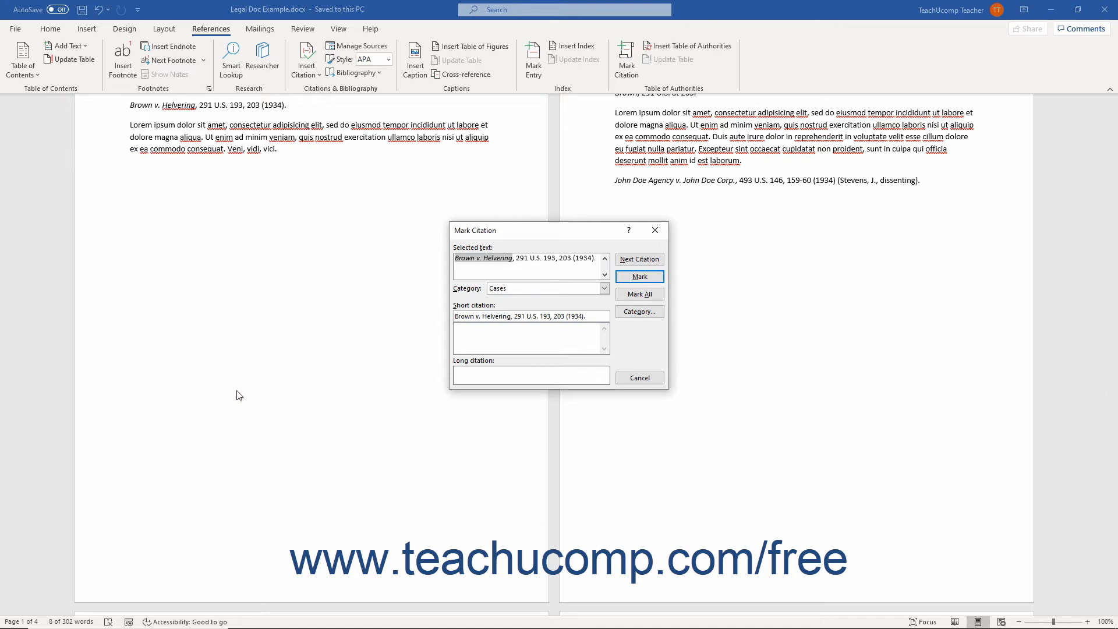
{"action": "mouse_move", "coordinate": [563, 347]}
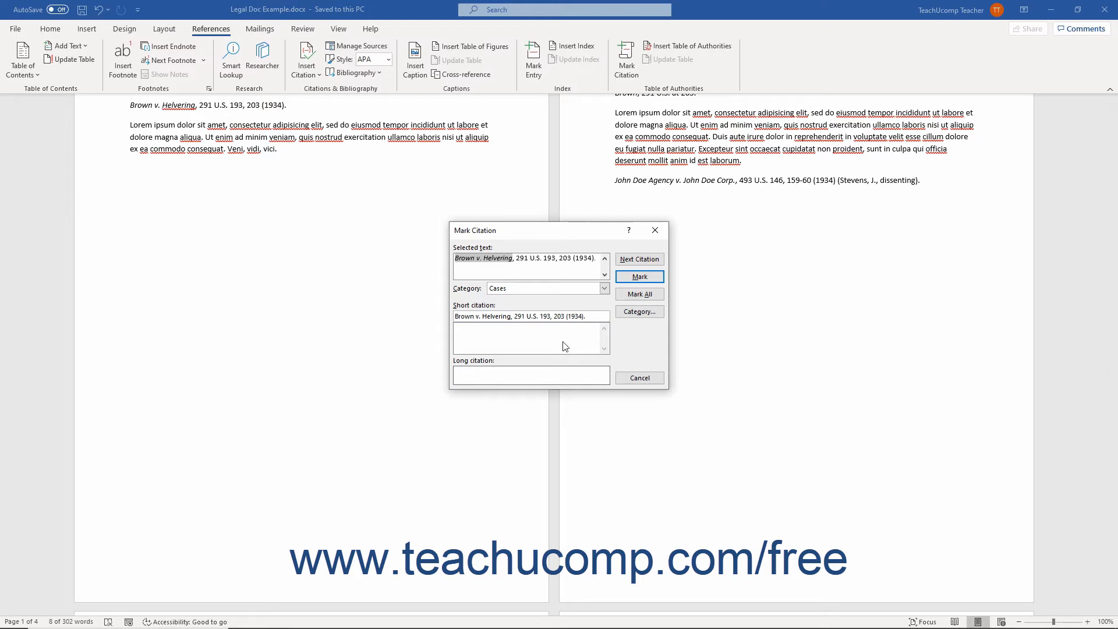
Choose Cases from the Mark Citation category dropdown.
{"action": "left_click", "coordinate": [604, 288]}
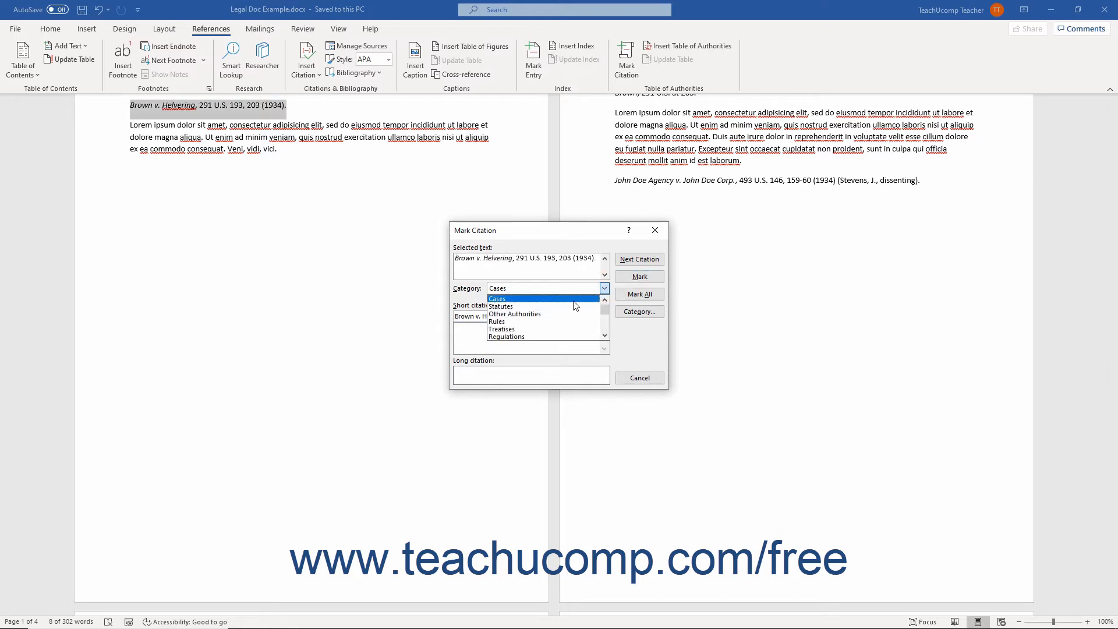
{"action": "left_click", "coordinate": [497, 298]}
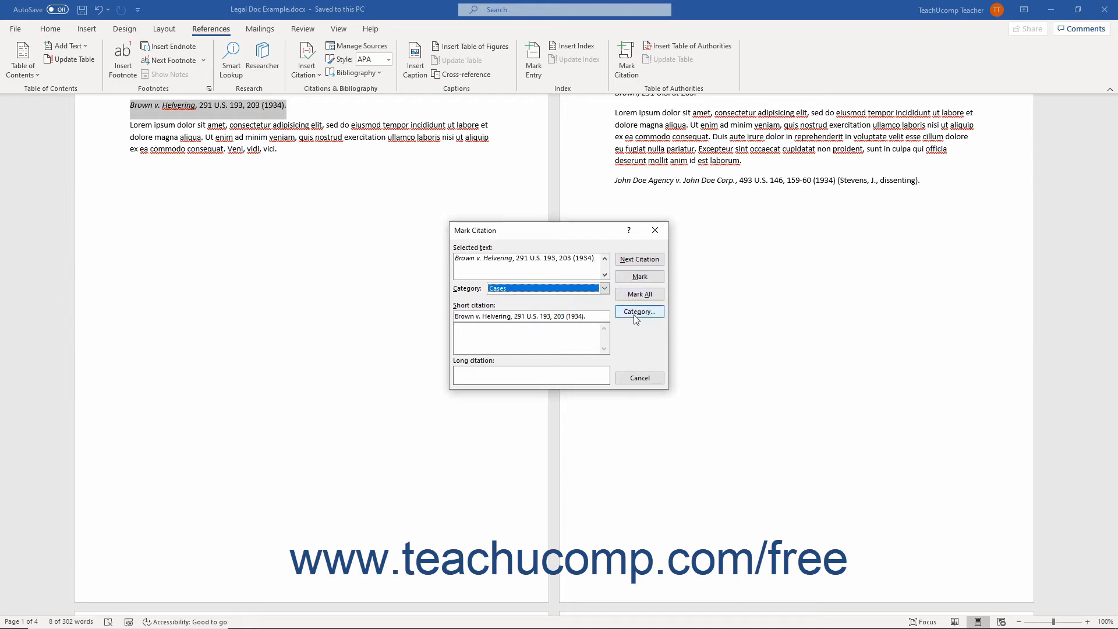
{"action": "left_click", "coordinate": [639, 312]}
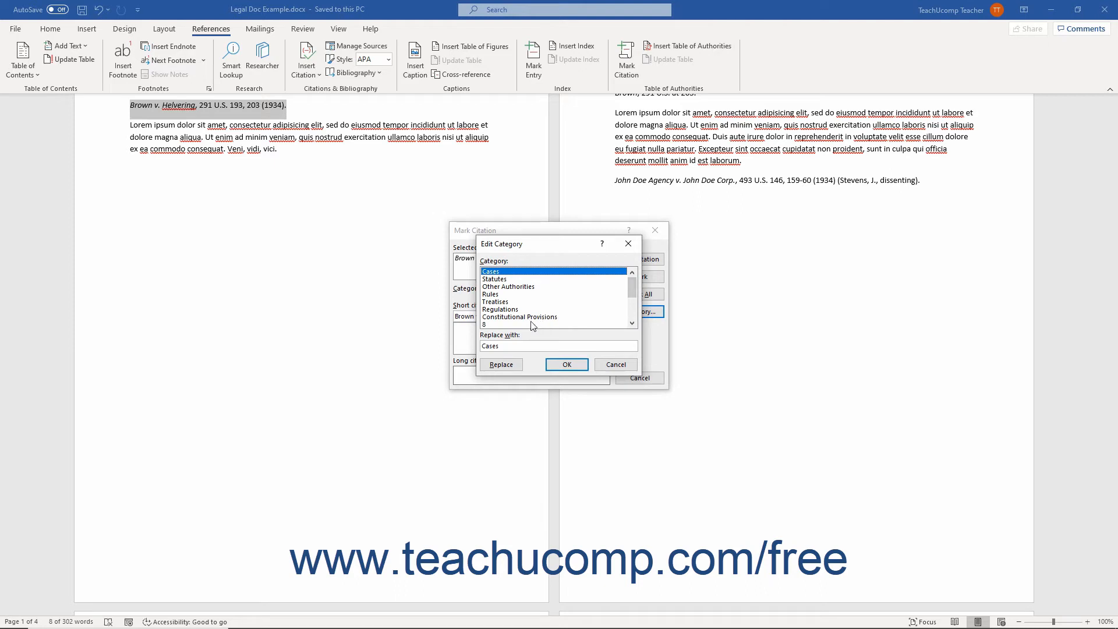
{"action": "left_click", "coordinate": [530, 324]}
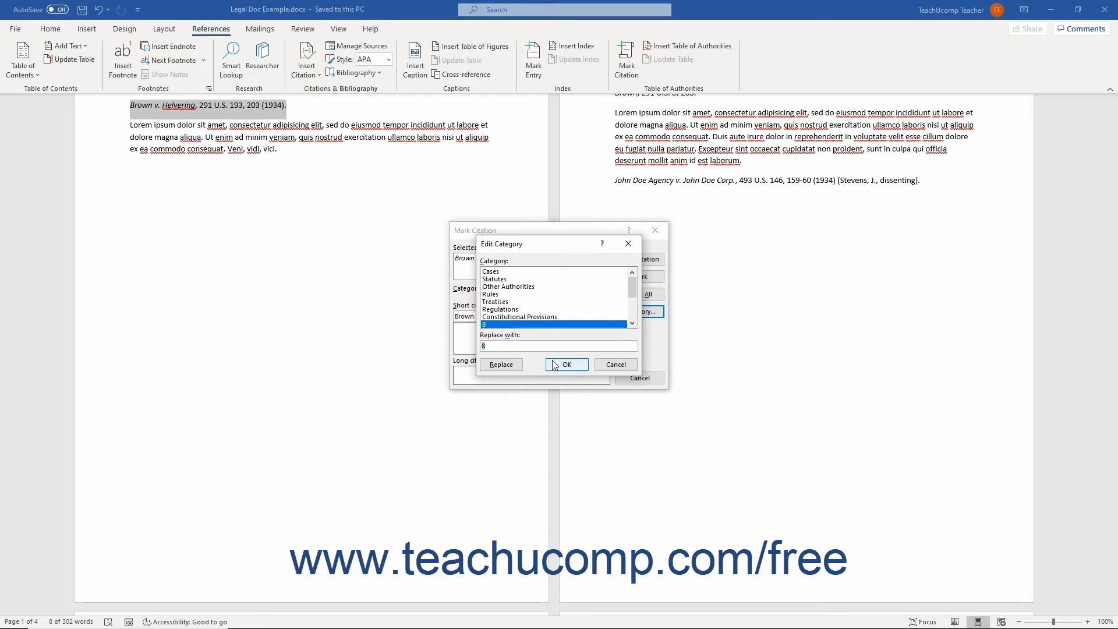
{"action": "left_click", "coordinate": [567, 364]}
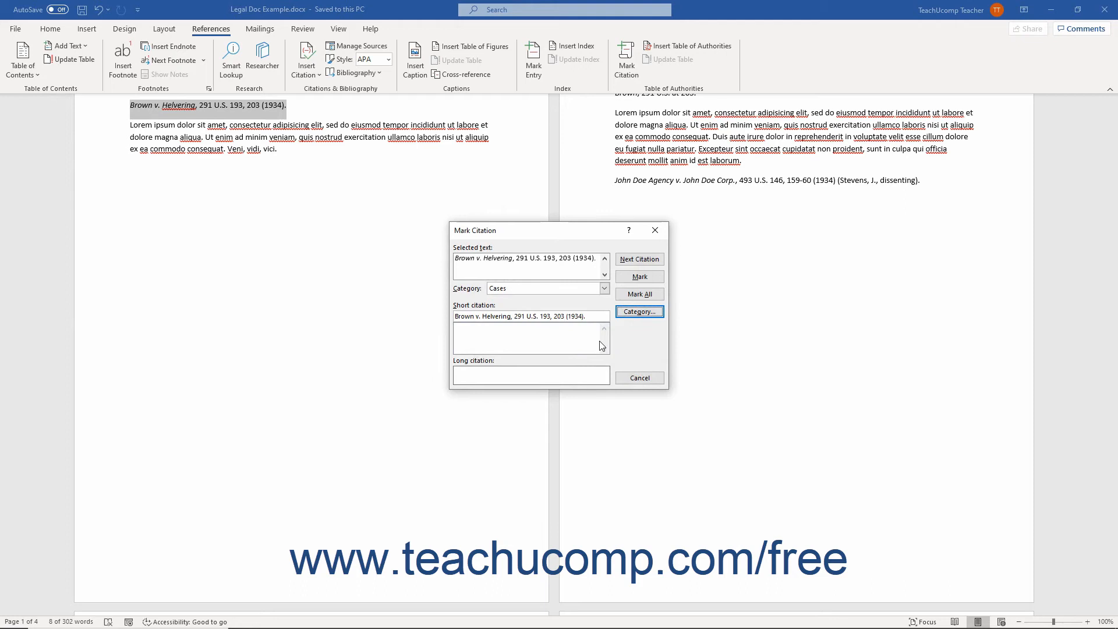
{"action": "mouse_move", "coordinate": [599, 346]}
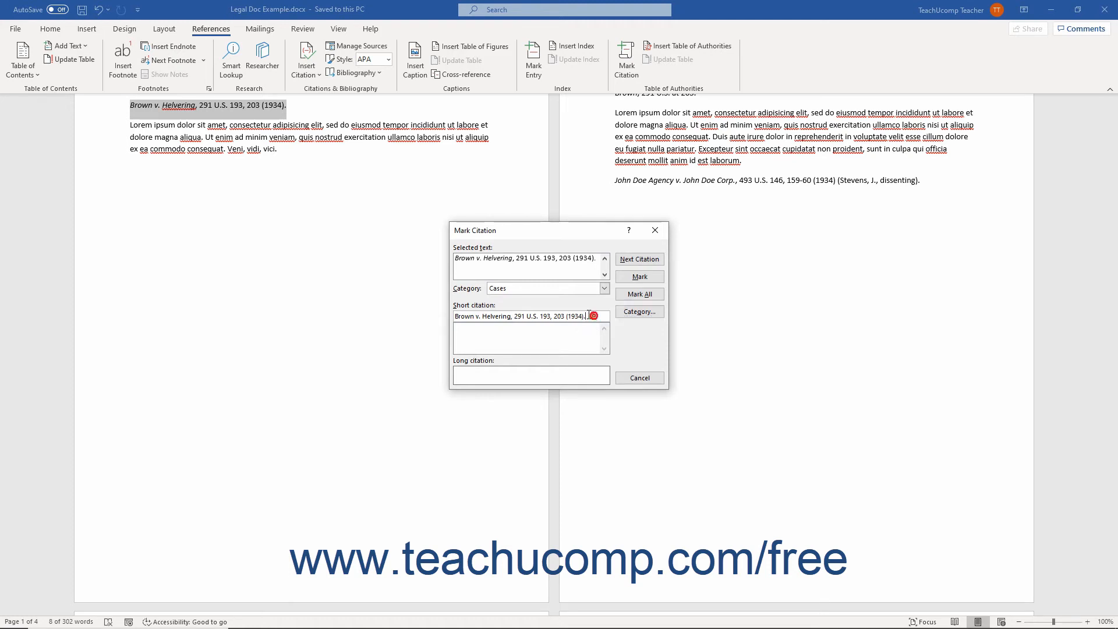
Select the short citation text to replace it with 'Brown, 291 U.S. at 203'.
{"action": "triple_click", "coordinate": [525, 316]}
{"action": "type", "text": "Brown, 291 U.S. at 203."}
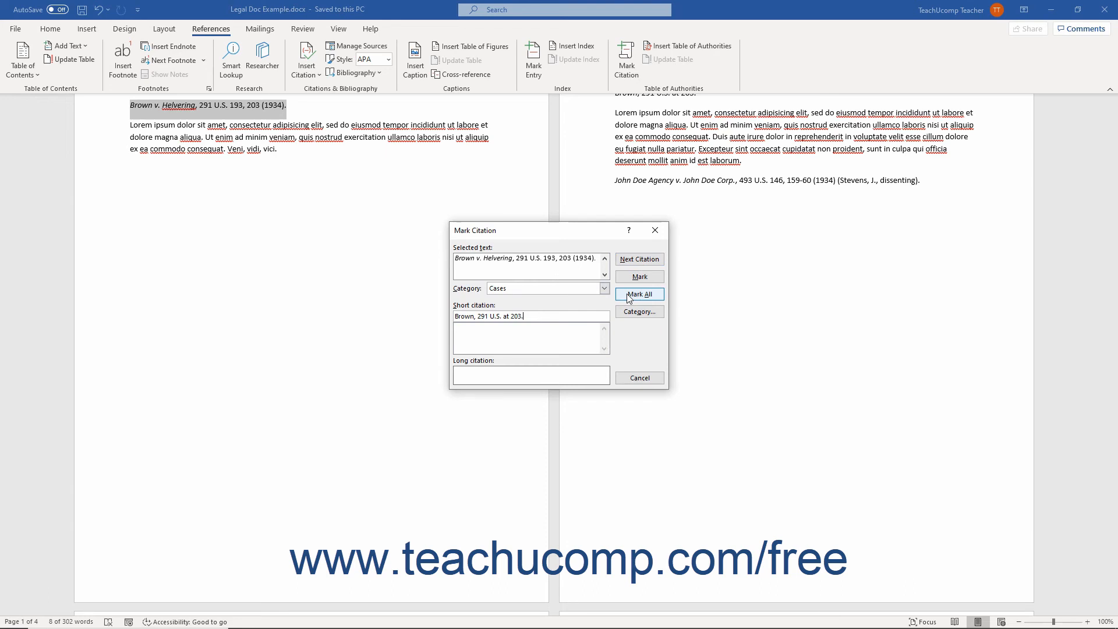
Mark all Brown v. Helvering occurrences with Mark All, then close the Mark Citation dialog.
{"action": "left_click", "coordinate": [639, 294]}
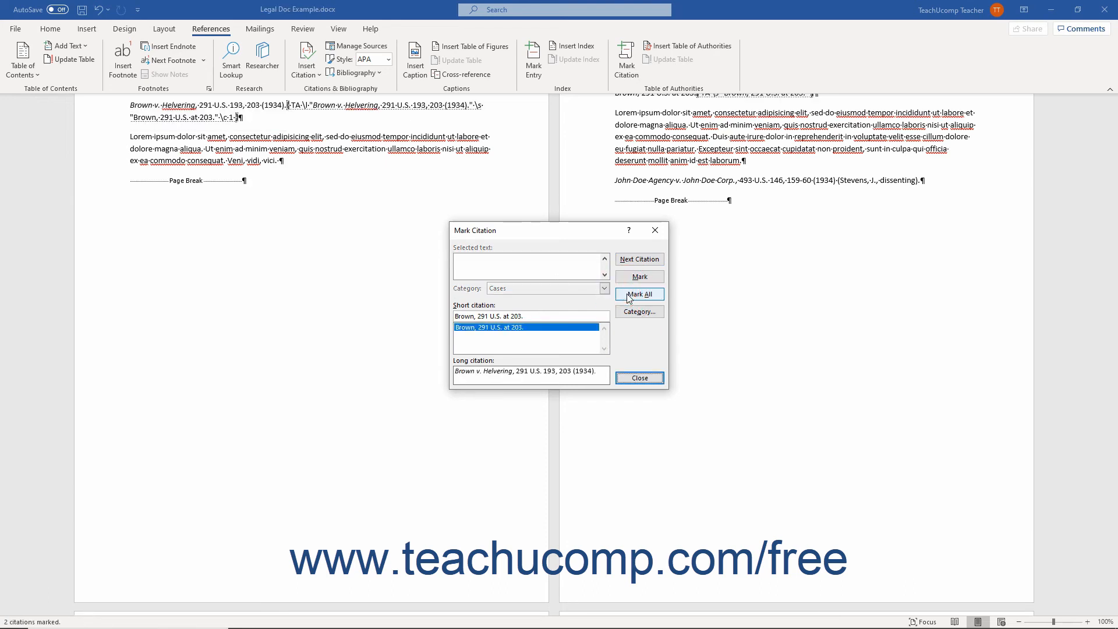
{"action": "left_click", "coordinate": [639, 294]}
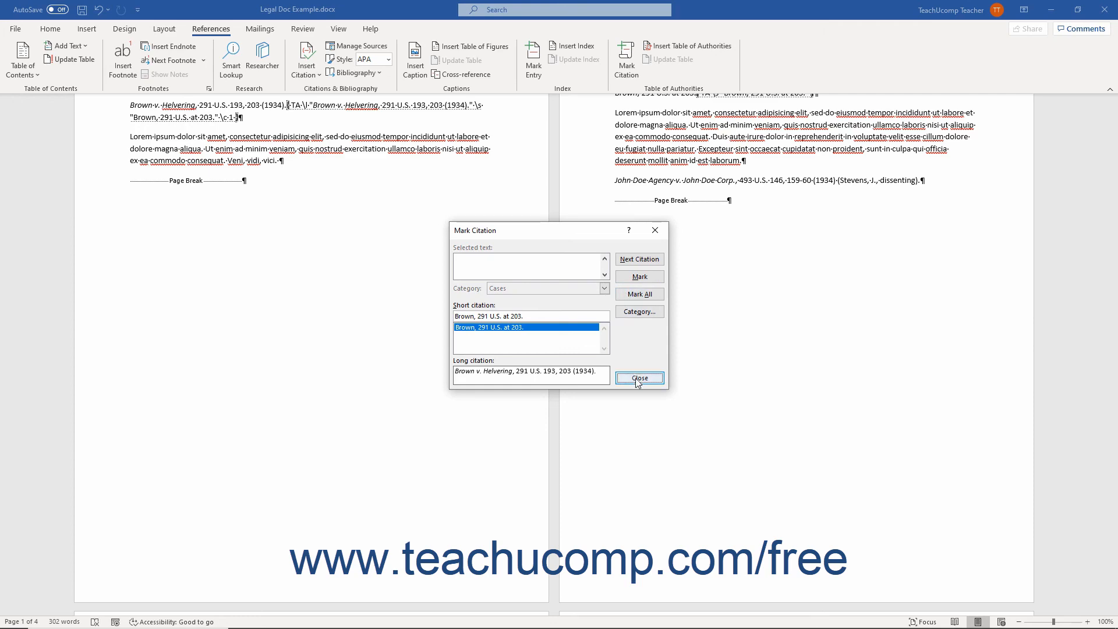
{"action": "left_click", "coordinate": [638, 378]}
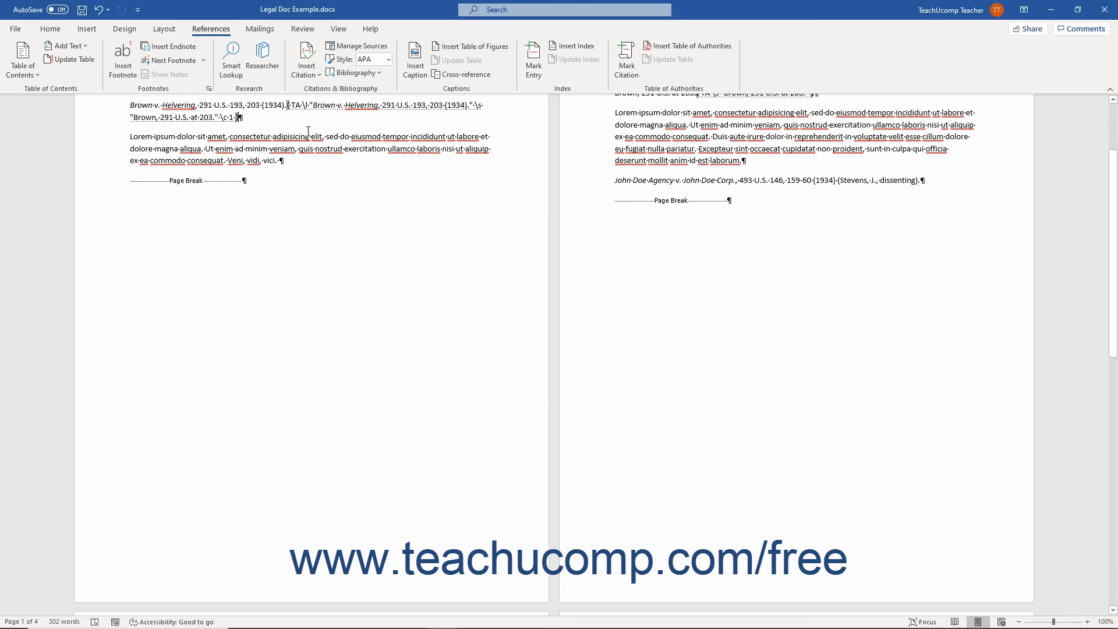